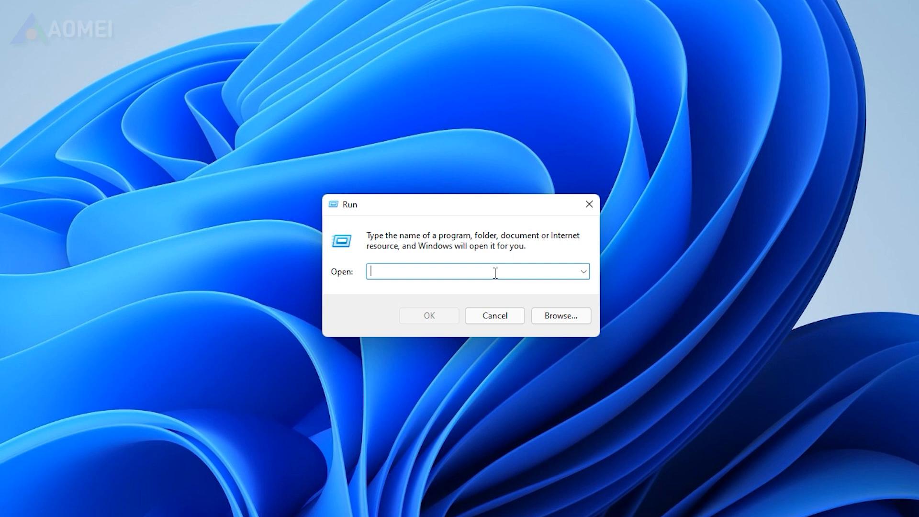
# Launch Device Manager via devmgmt.msc and show the context actions for the first VMware virtual SCSI disk
pyautogui.write('devmgmt.msc')
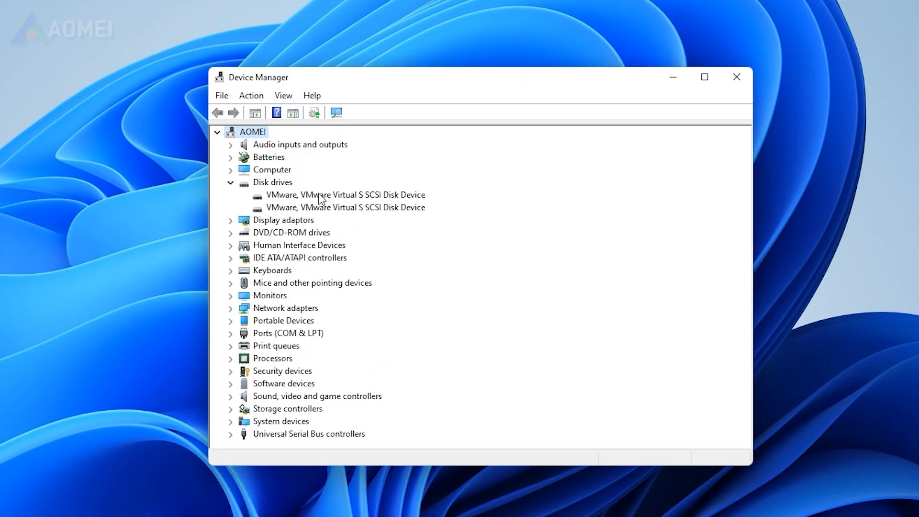
pyautogui.rightClick(344, 194)
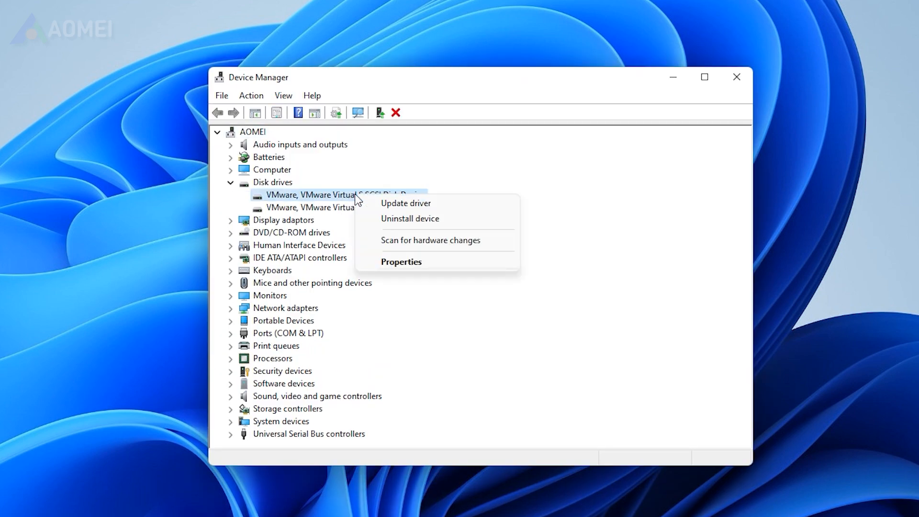
pyautogui.click(406, 203)
pyautogui.write('cmd')
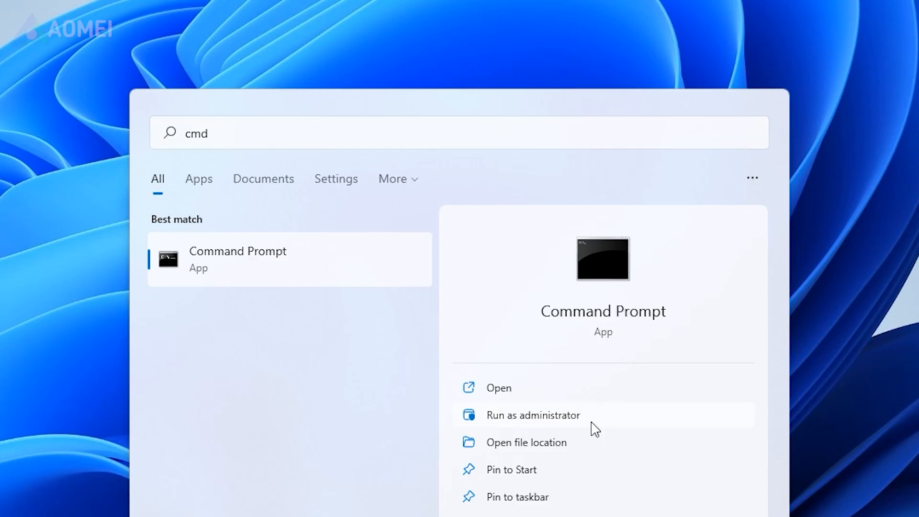
# In an administrator Command Prompt, run wmic and query memorychip to list the installed memory module
pyautogui.click(534, 414)
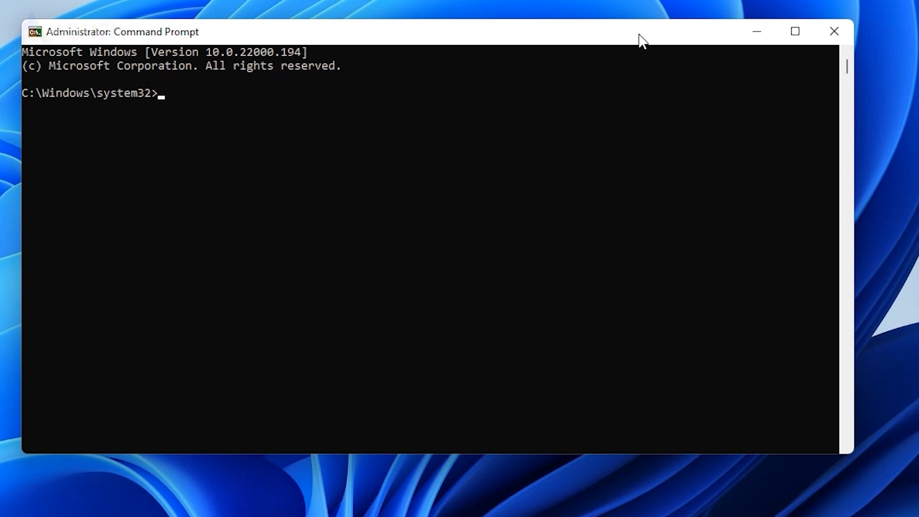
pyautogui.write('wmi')
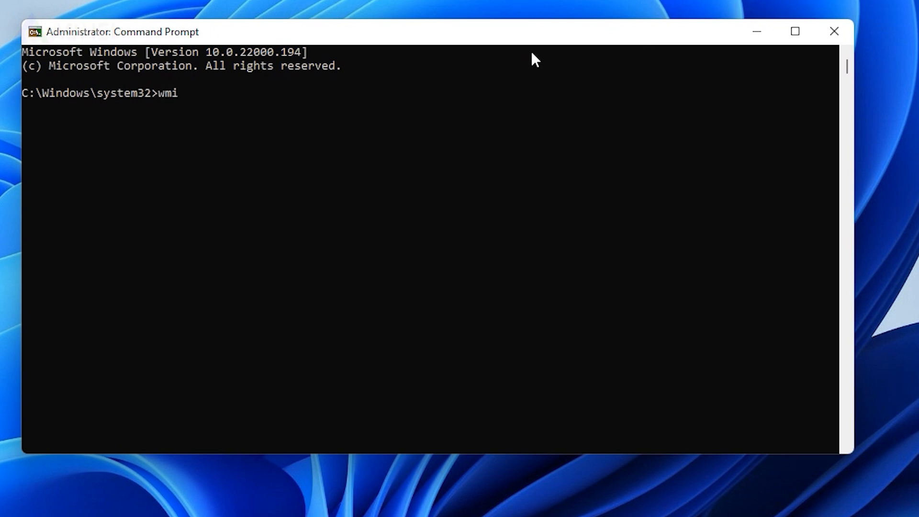
pyautogui.press('Return')
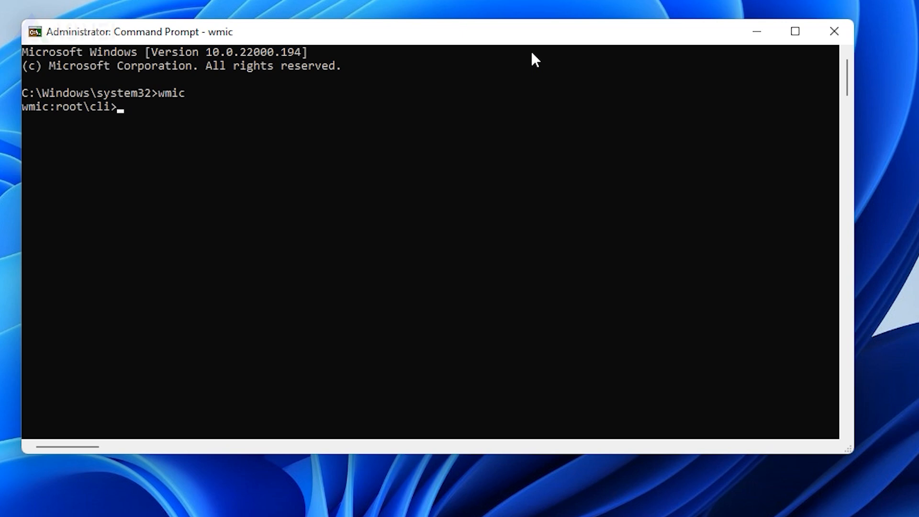
pyautogui.write('memorychip')
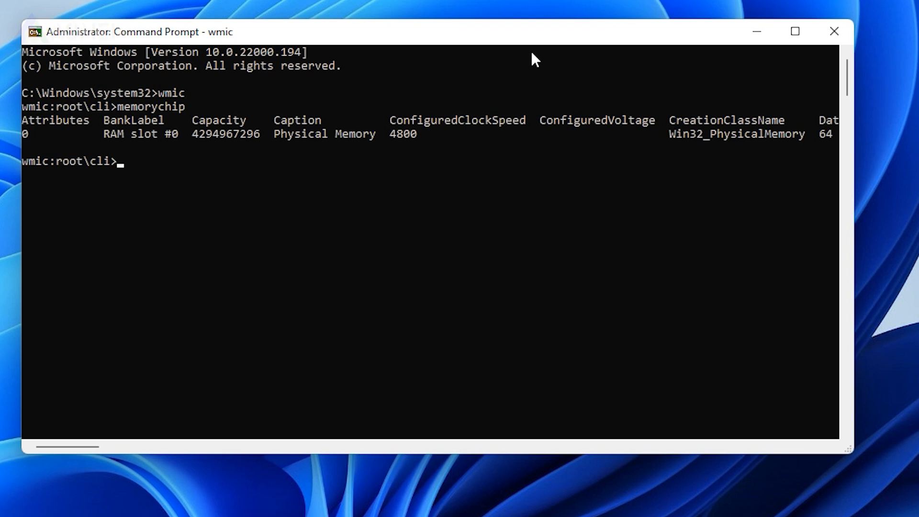
pyautogui.moveTo(238, 438)
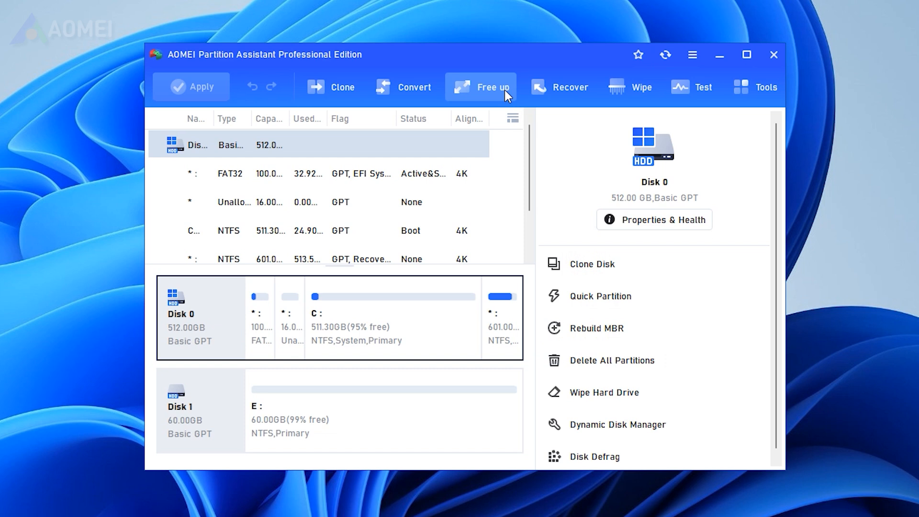
# From the Free up toolbar menu, launch App Mover (reopening it once) to reach the move apps/folders choice
pyautogui.click(493, 88)
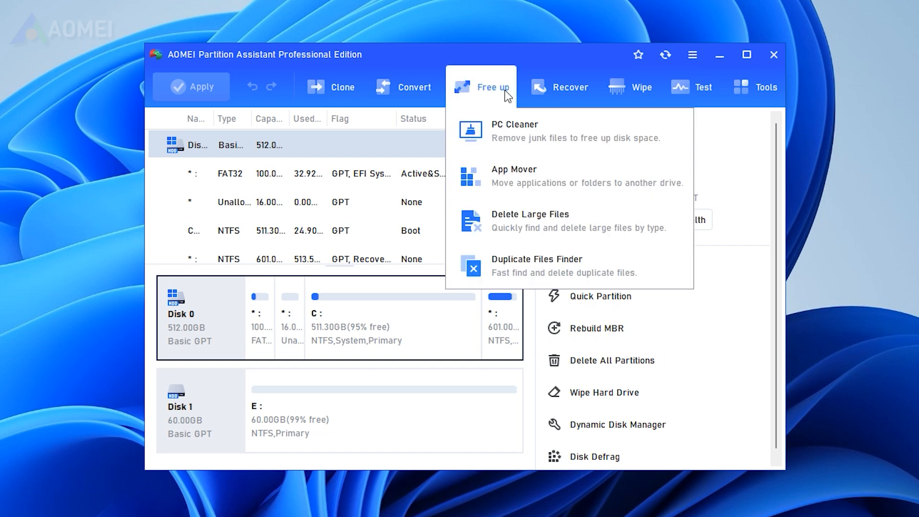
pyautogui.click(514, 176)
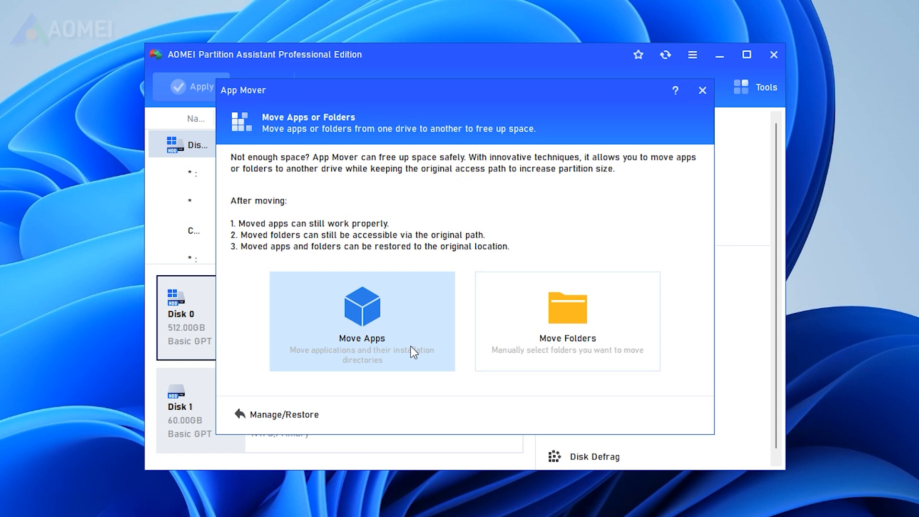
pyautogui.moveTo(495, 356)
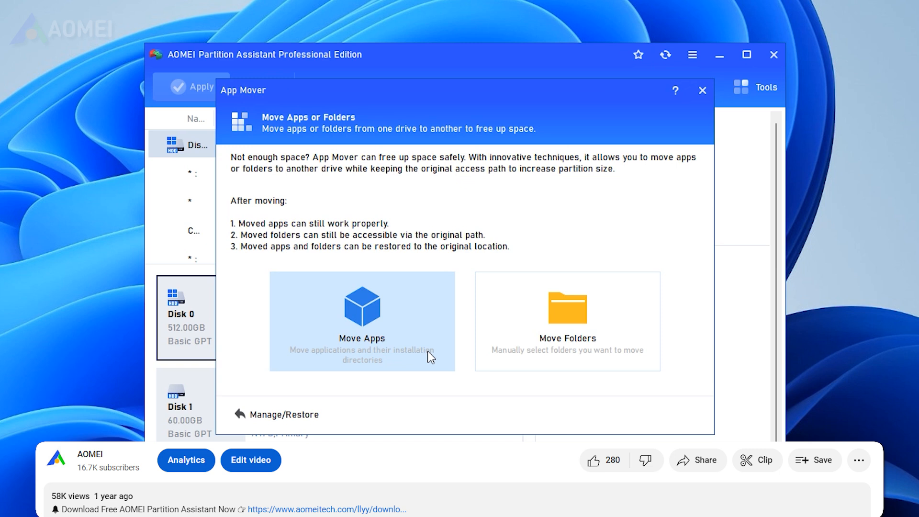
pyautogui.click(703, 90)
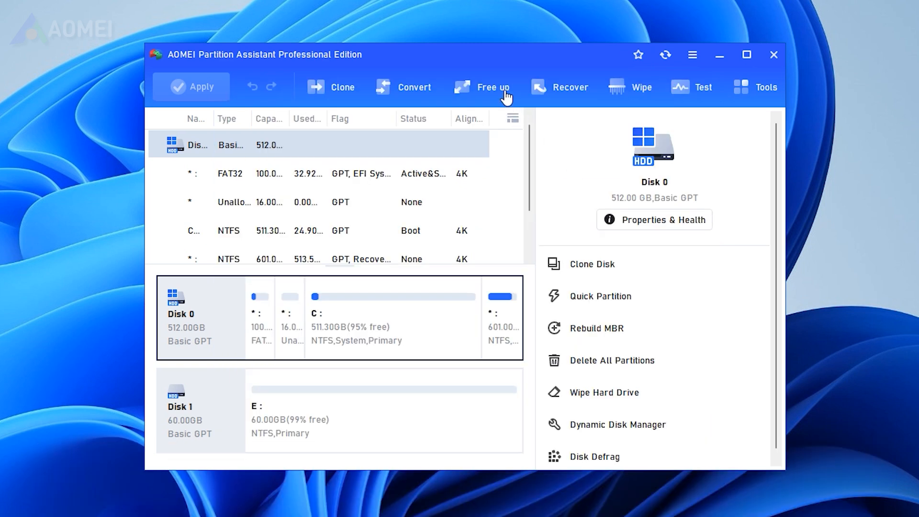
pyautogui.click(490, 87)
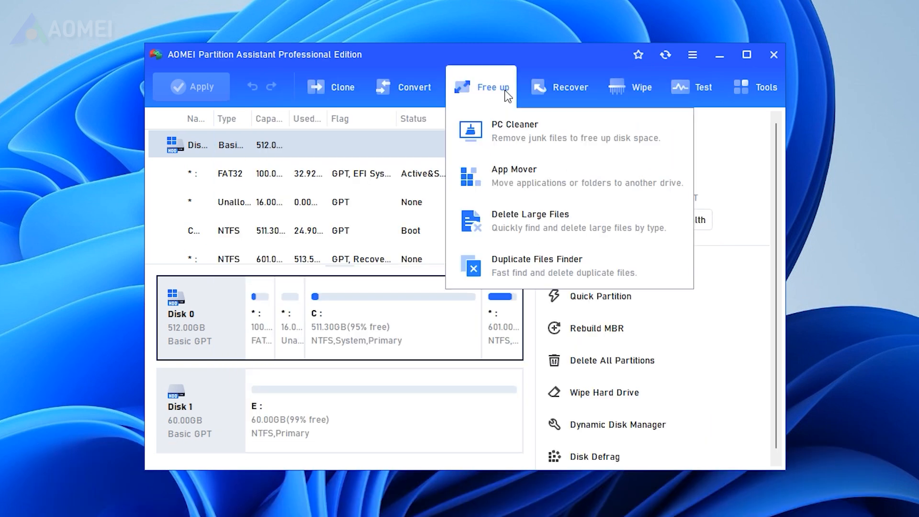
pyautogui.click(514, 176)
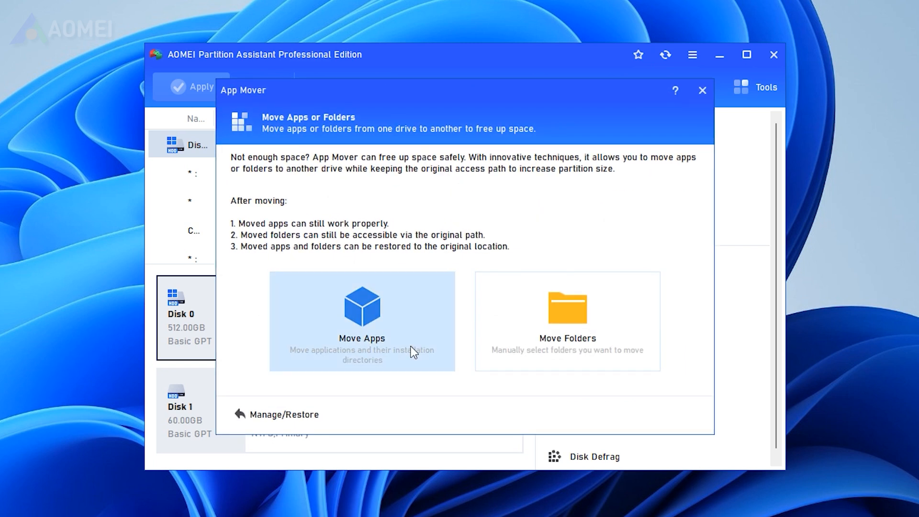
pyautogui.moveTo(495, 356)
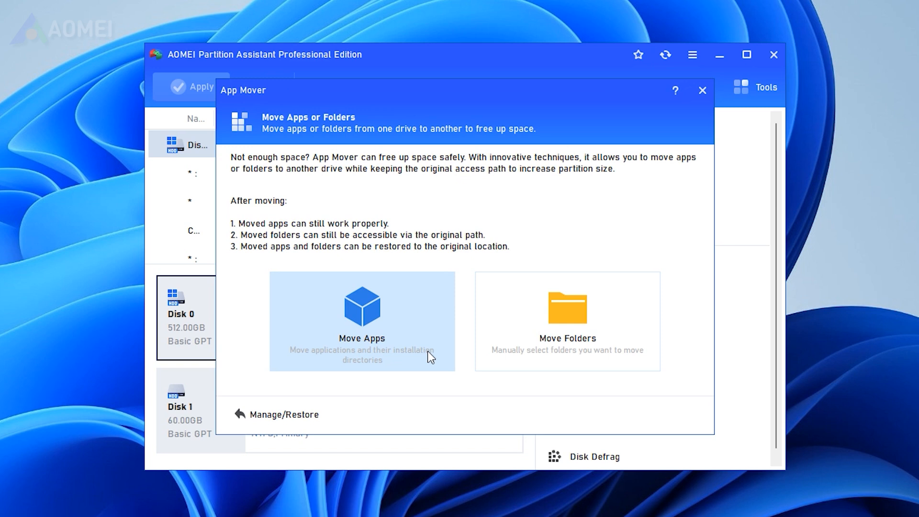
# Choose Move Apps from C:, tick FoneTool and AOMEI Backupper, and move them to E:\ past the running-apps warning
pyautogui.click(361, 321)
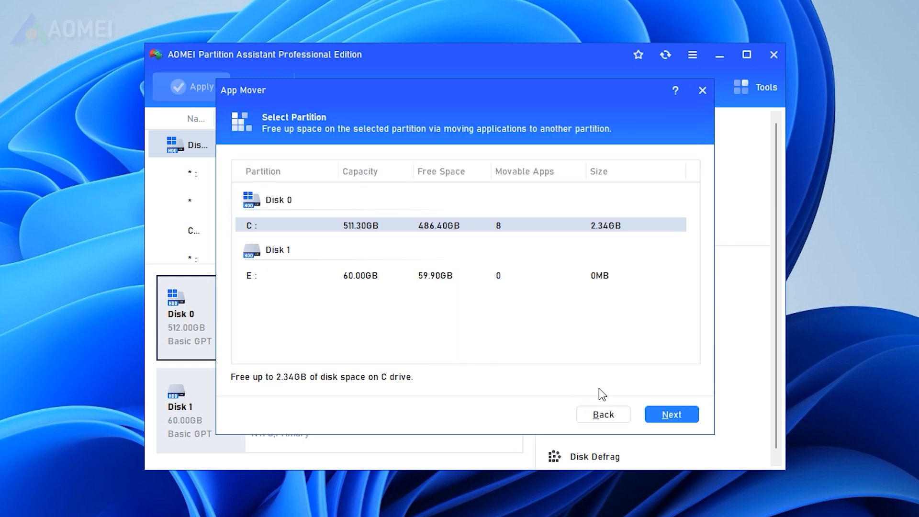
pyautogui.moveTo(655, 412)
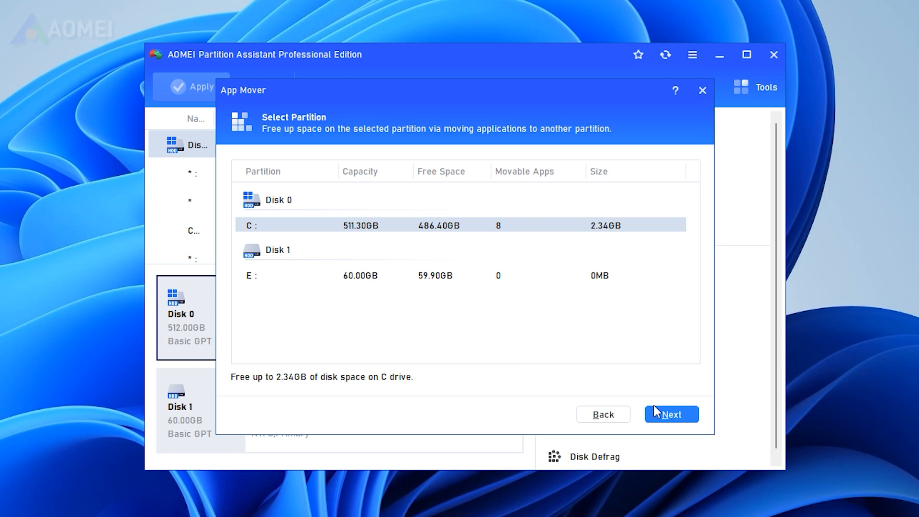
pyautogui.click(671, 414)
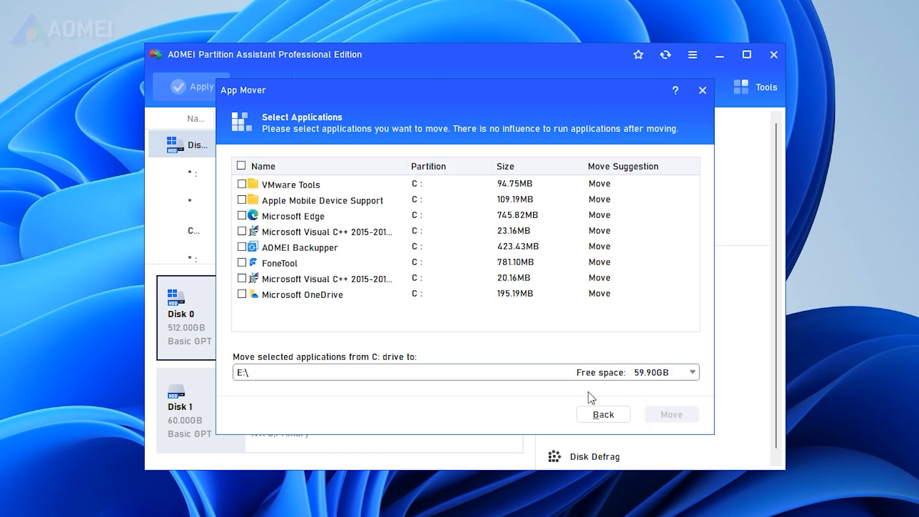
pyautogui.scroll(-3)
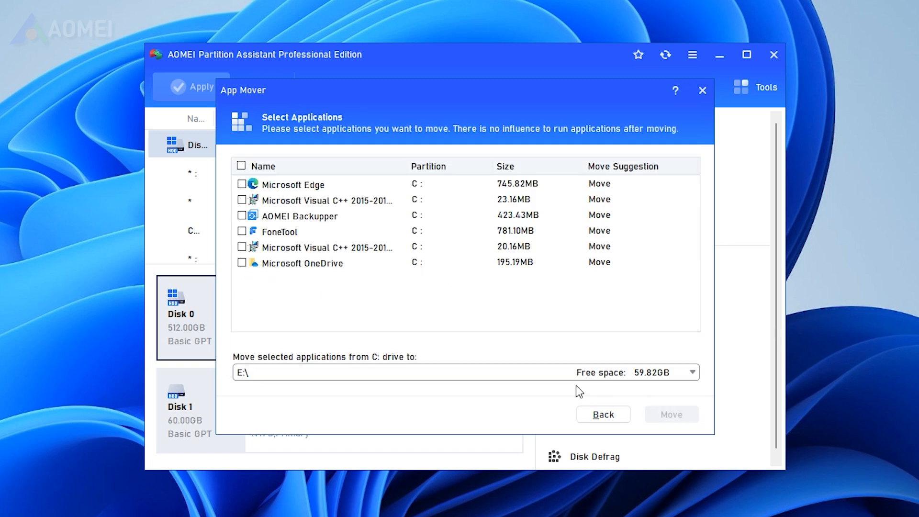
pyautogui.click(241, 231)
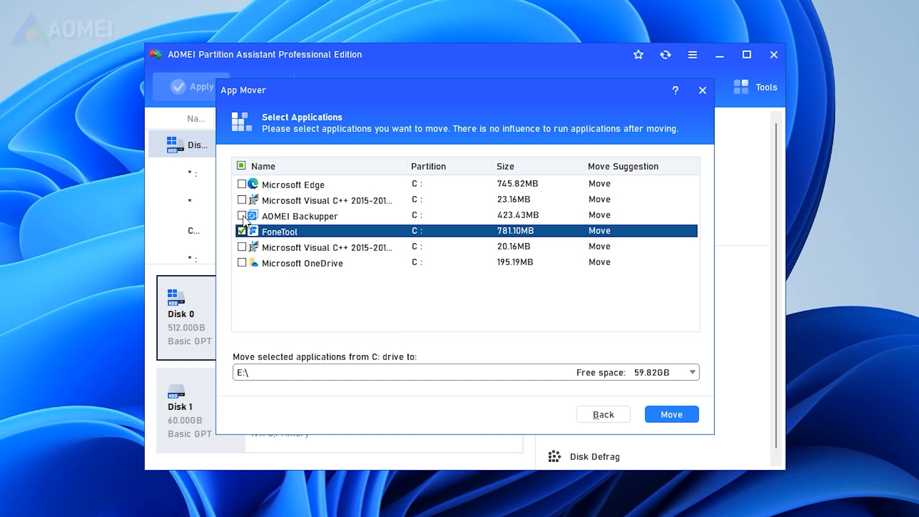
pyautogui.click(670, 414)
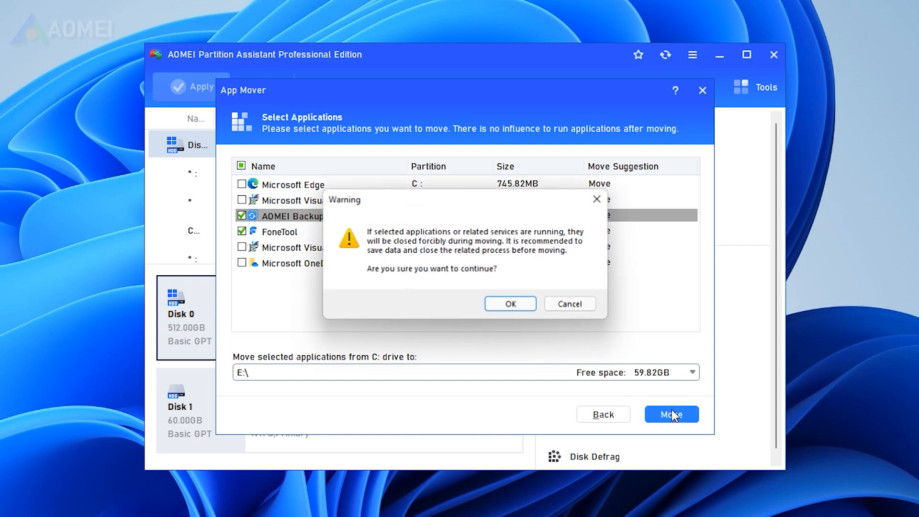
pyautogui.click(508, 303)
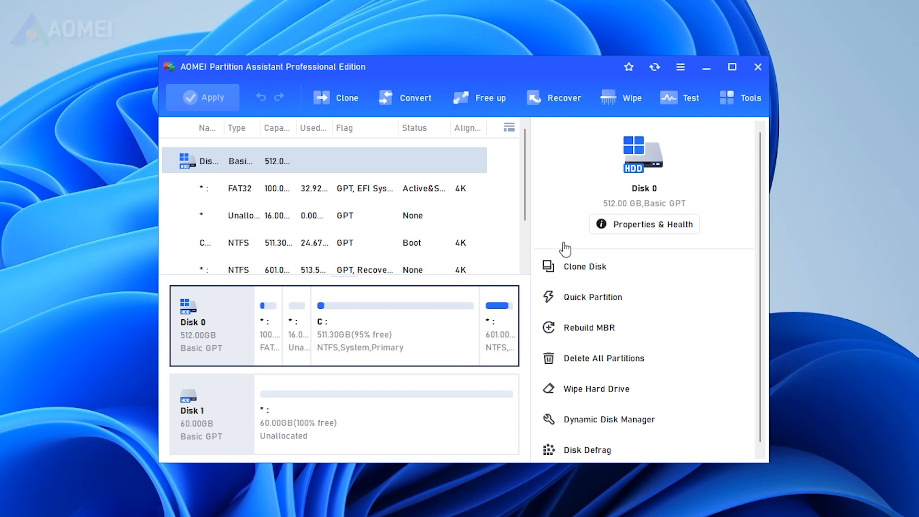
pyautogui.moveTo(581, 72)
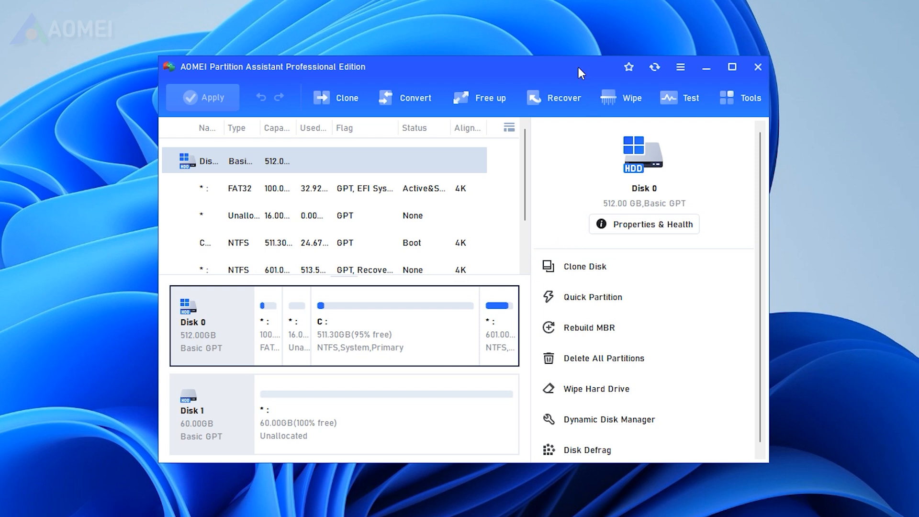
# From Recover, run Boot Repair, scan, select the C: Windows 11 Pro entry and repair it successfully
pyautogui.click(563, 97)
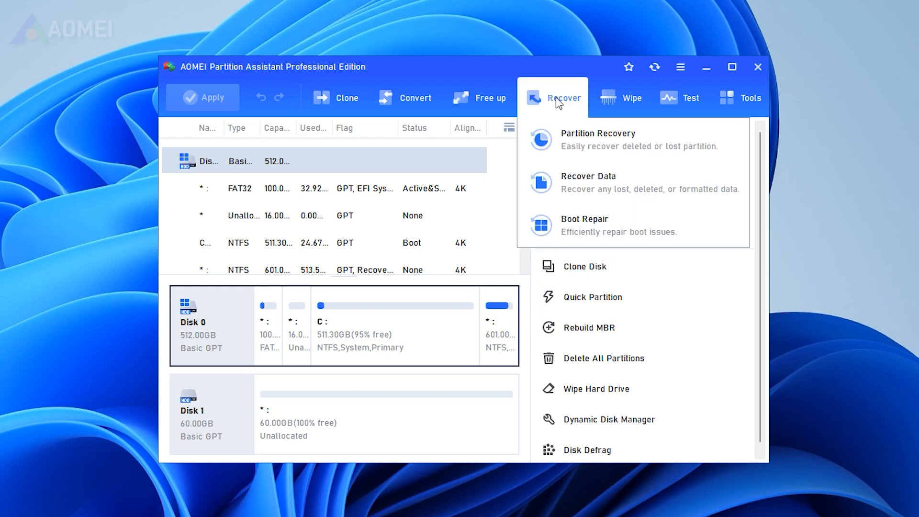
pyautogui.click(584, 219)
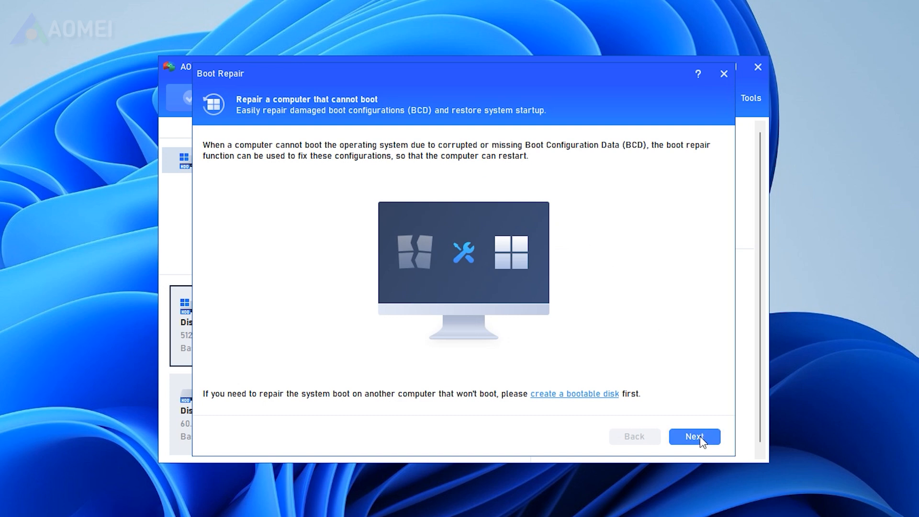
pyautogui.click(694, 436)
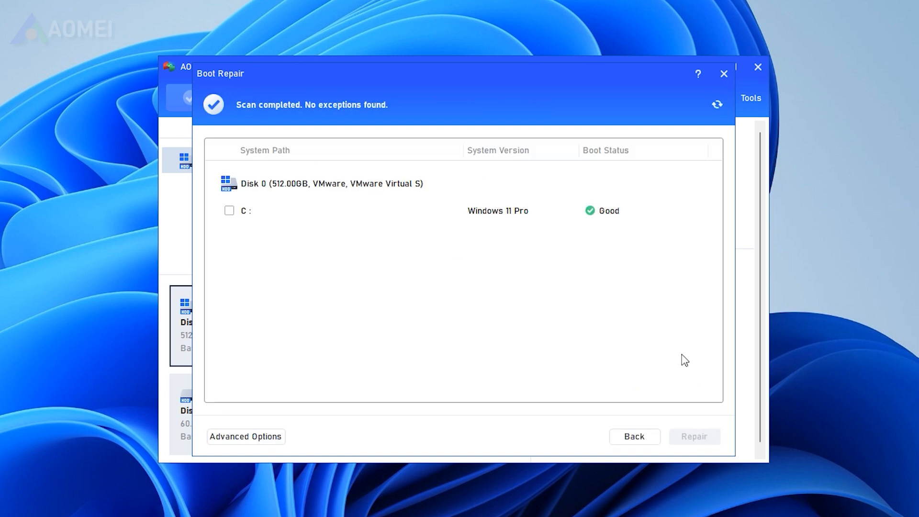
pyautogui.moveTo(676, 352)
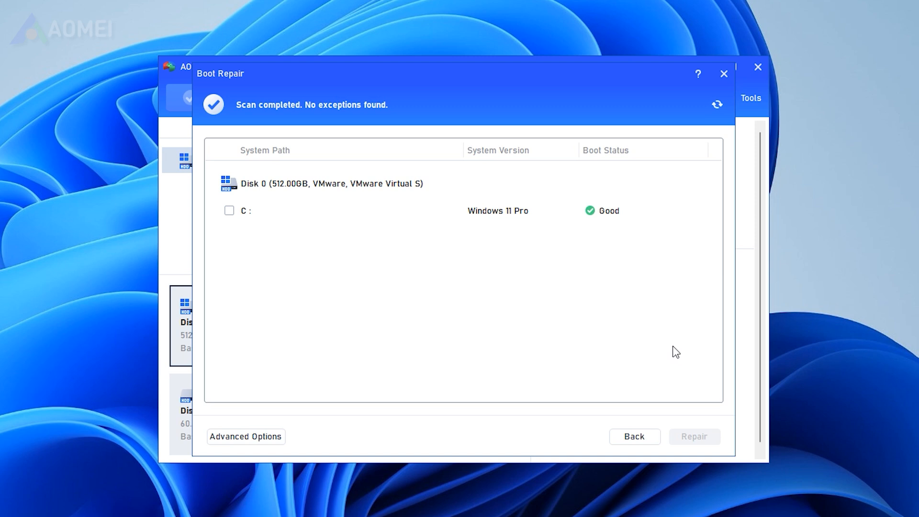
pyautogui.moveTo(229, 218)
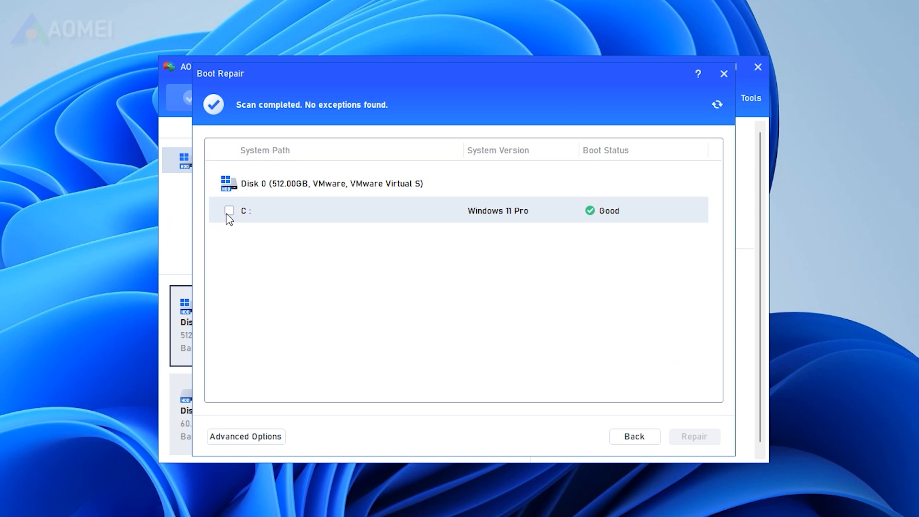
pyautogui.click(229, 210)
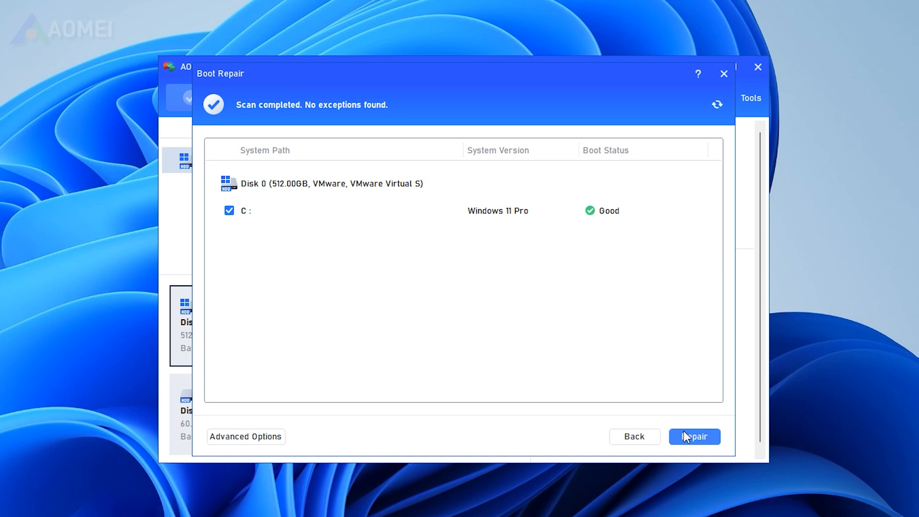
pyautogui.click(695, 437)
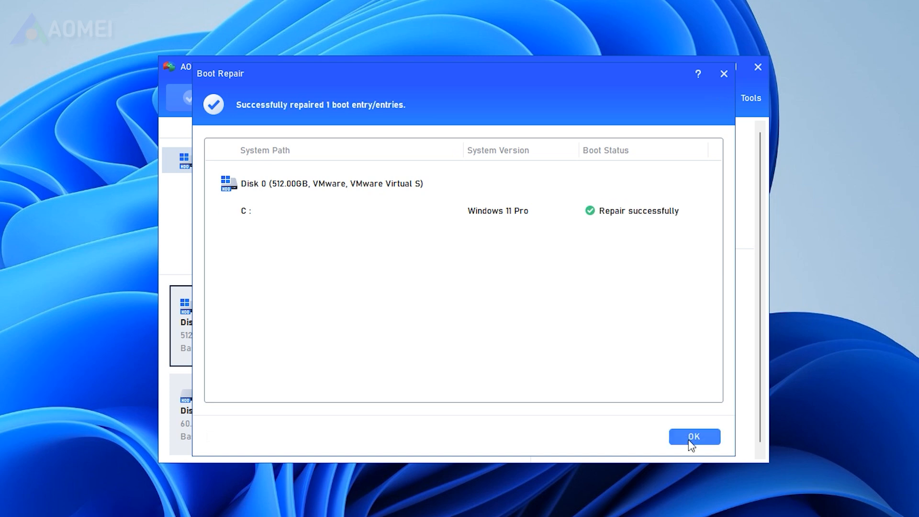